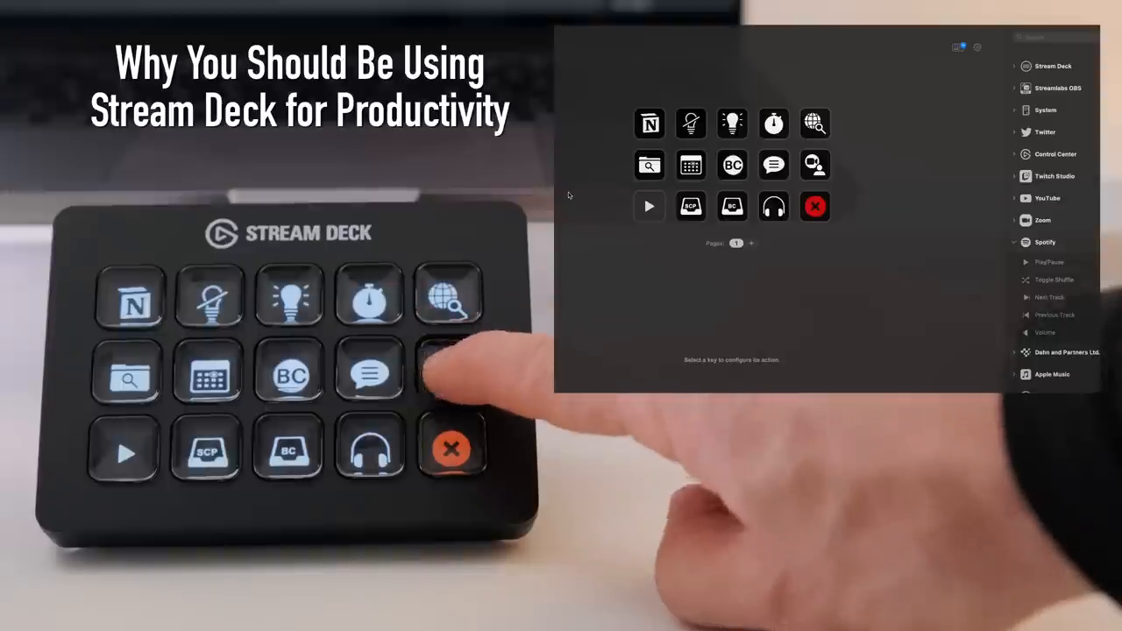
- Browse the store's Most Popular plugins, where Control Center and Twitch Studio are installed
{"action": "left_click", "coordinate": [450, 368]}
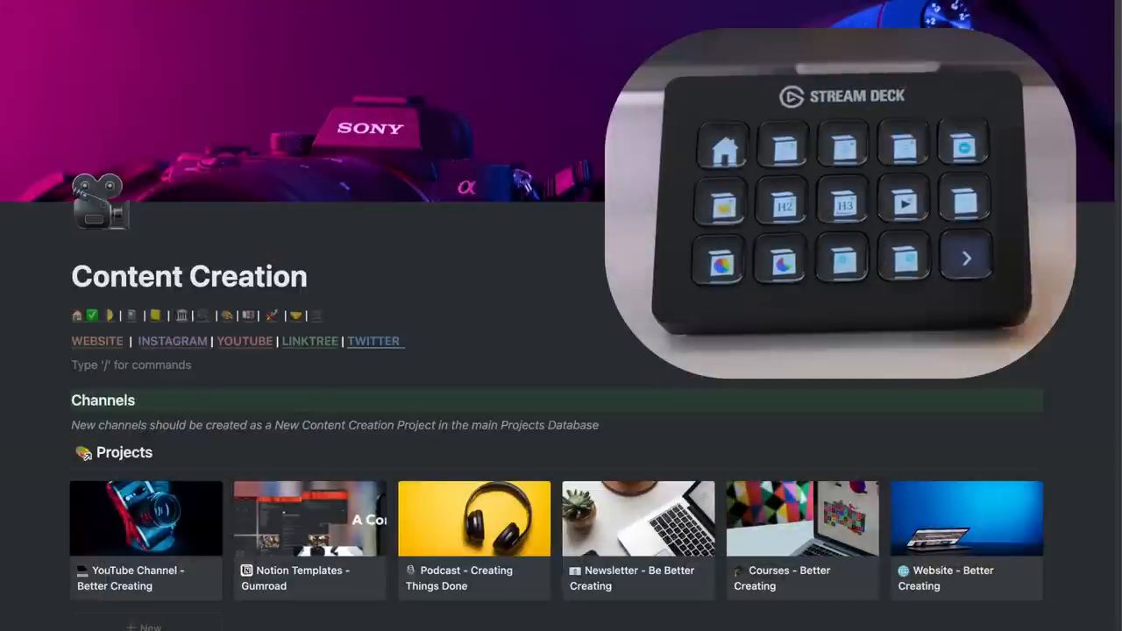
{"action": "type", "text": ":"}
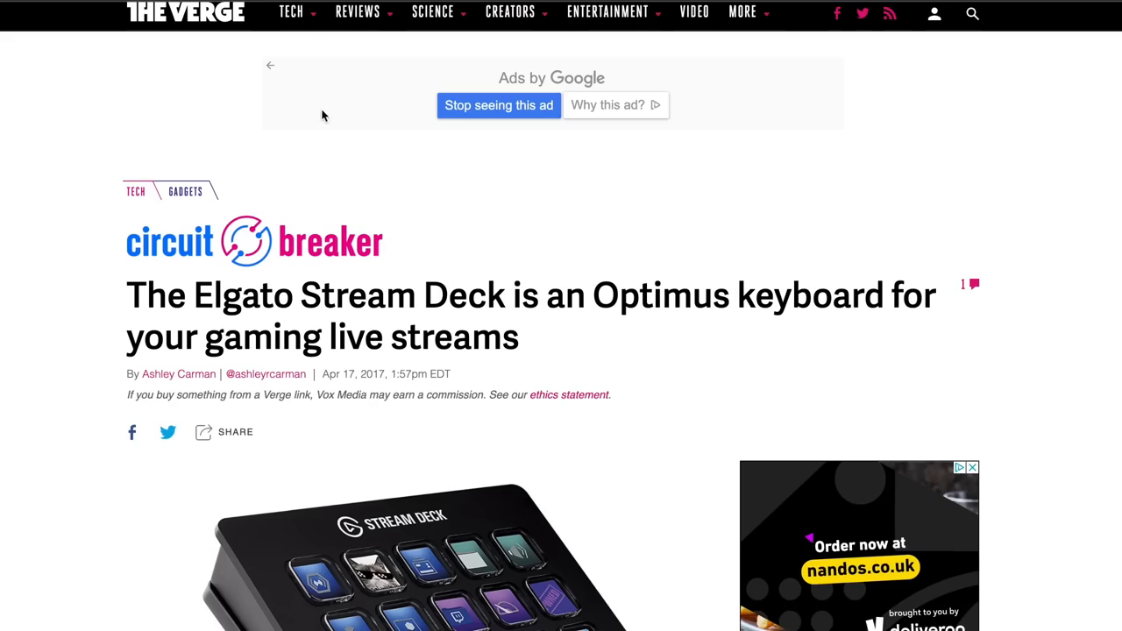
{"action": "scroll", "scroll_direction": "down", "scroll_amount": 3}
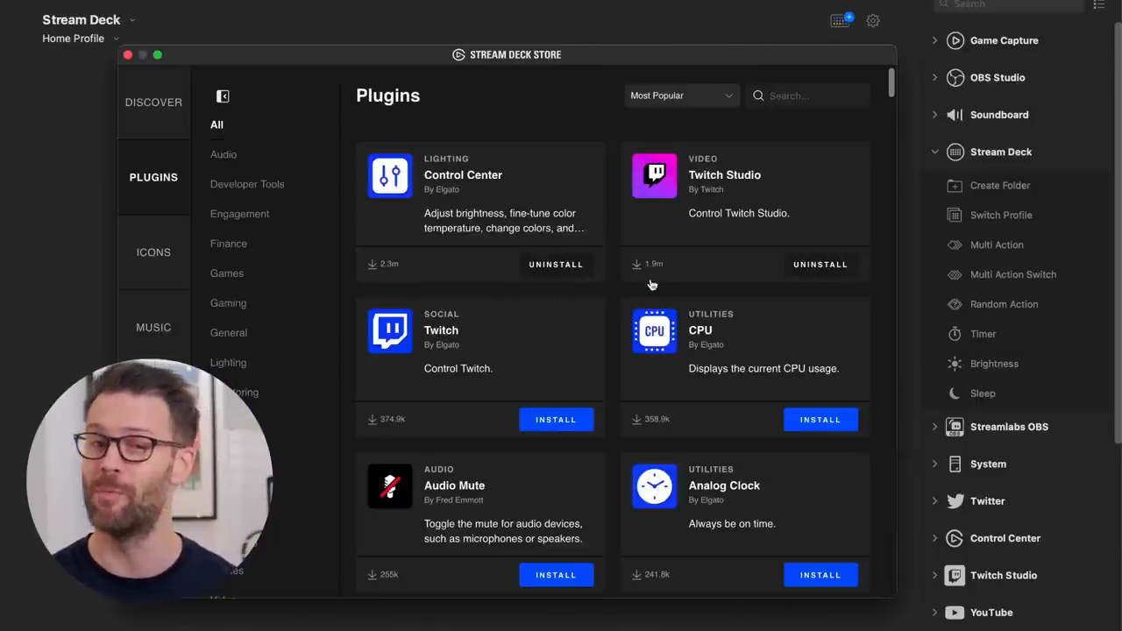
{"action": "scroll", "scroll_direction": "down", "scroll_amount": 3}
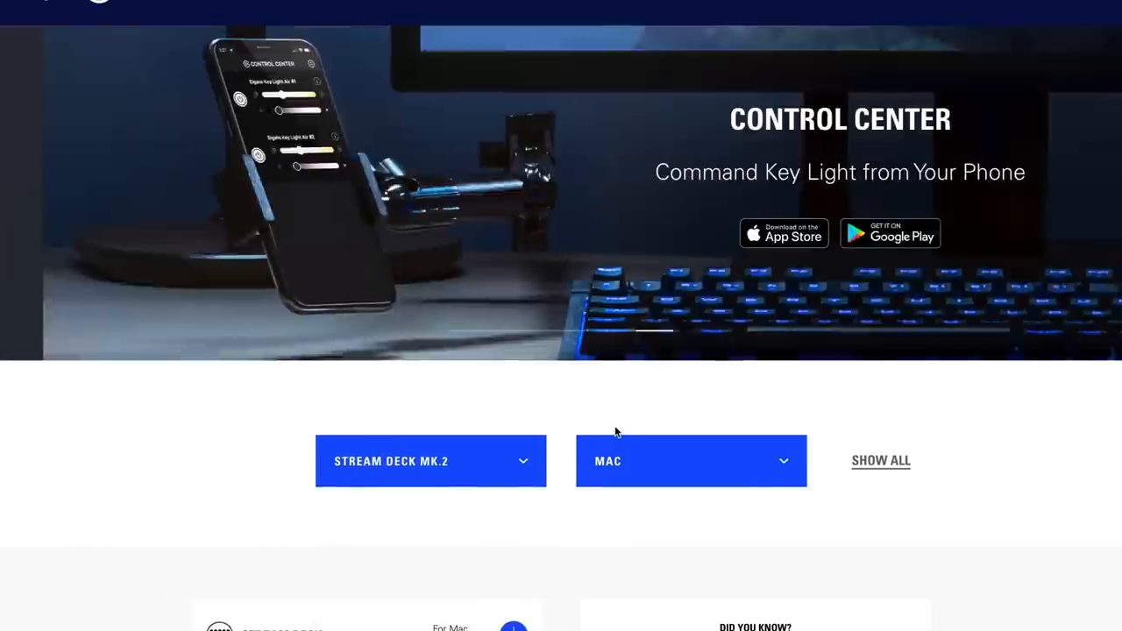
- Scroll the Control Center downloads page for Stream Deck MK.2 on Mac
{"action": "scroll", "scroll_direction": "down", "scroll_amount": 3}
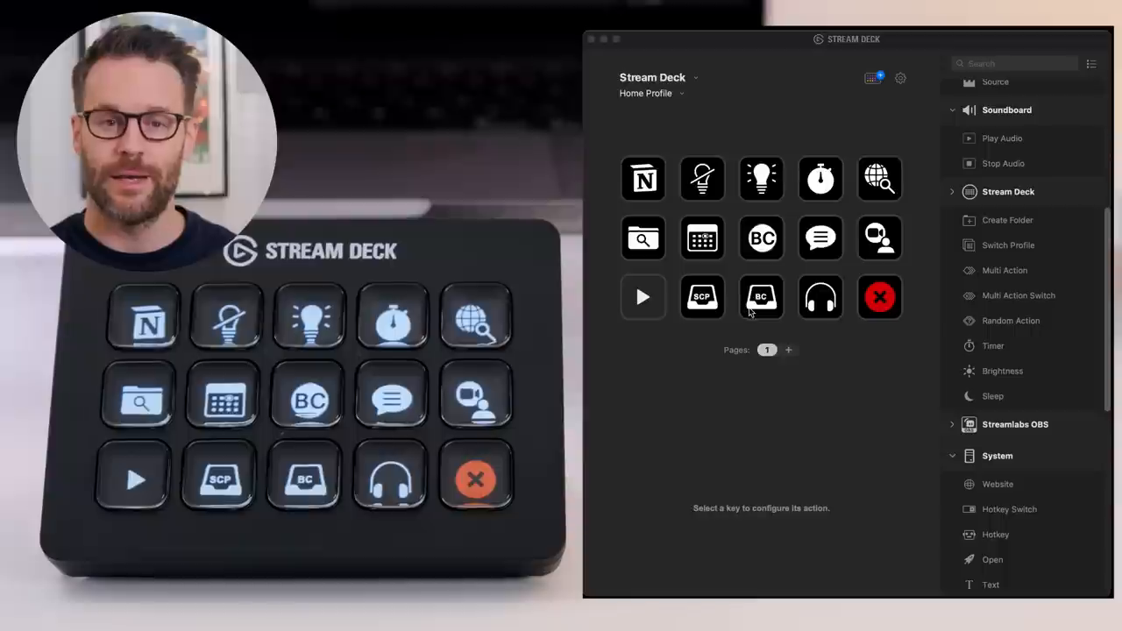
{"action": "left_click", "coordinate": [761, 297]}
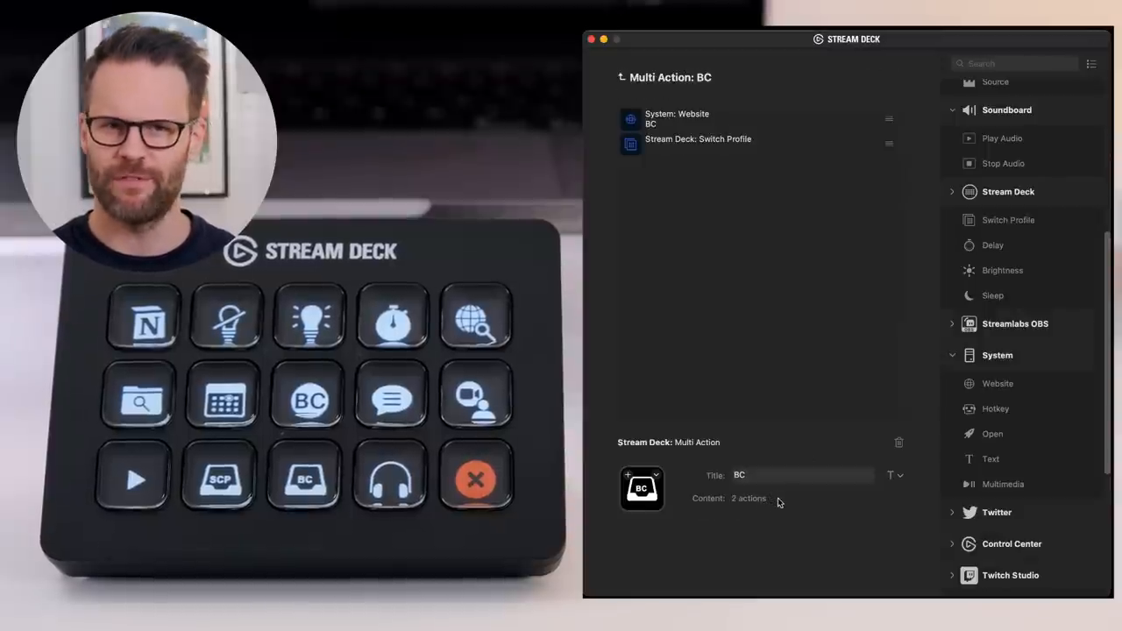
{"action": "mouse_move", "coordinate": [719, 122]}
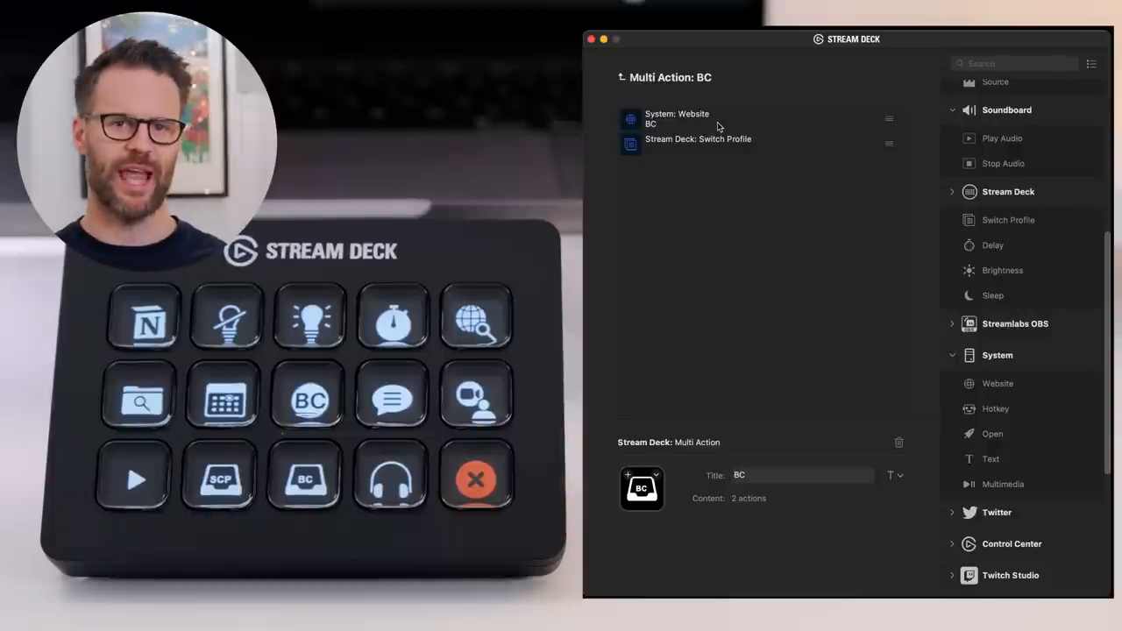
{"action": "mouse_move", "coordinate": [722, 148]}
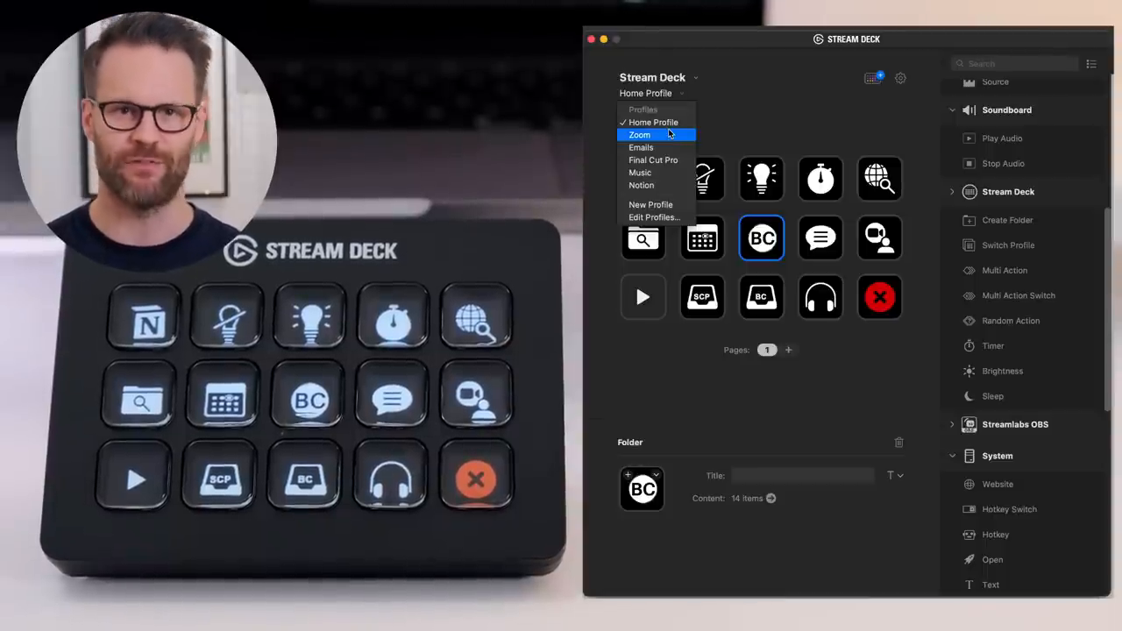
{"action": "left_click", "coordinate": [654, 216]}
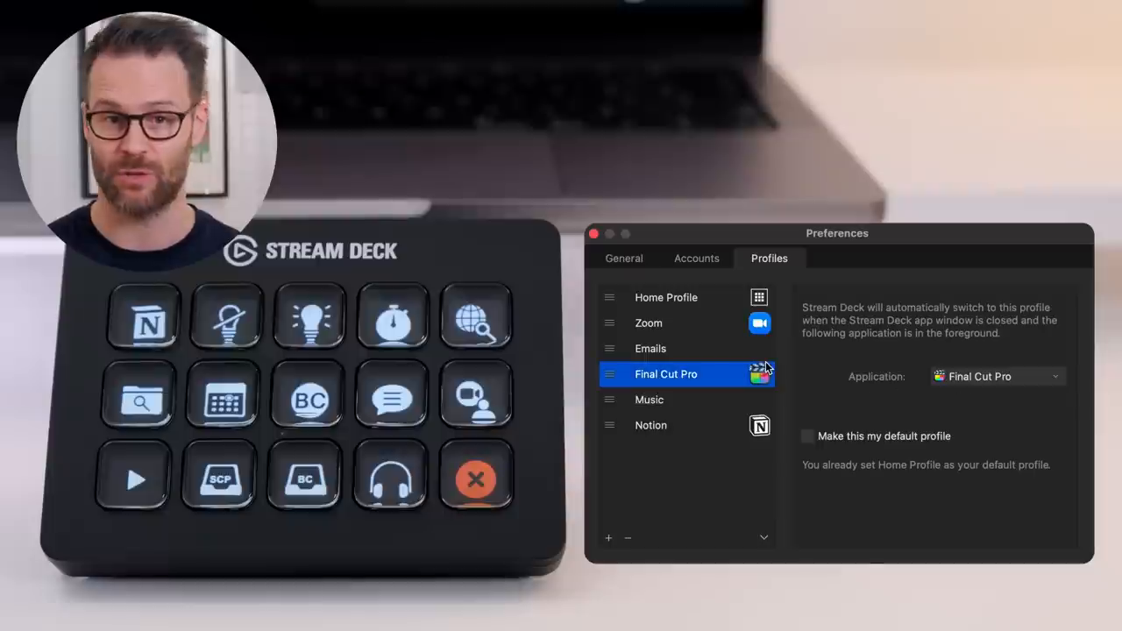
{"action": "mouse_move", "coordinate": [759, 432]}
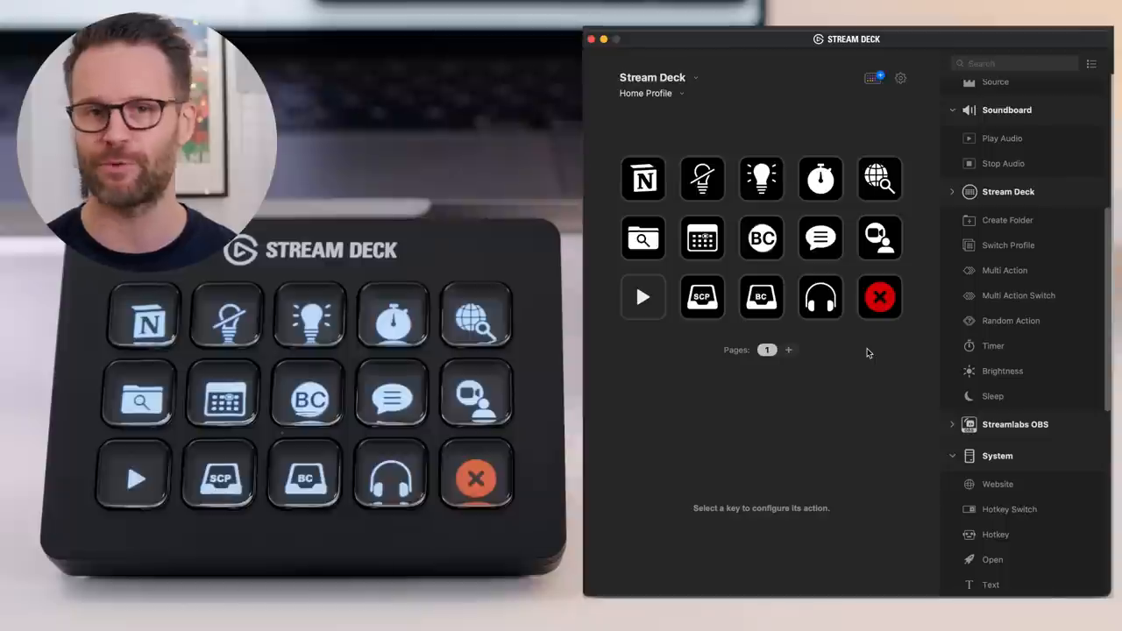
- Check the headphones key's Switch Profile setting, then scroll the store's plugin list
{"action": "left_click", "coordinate": [821, 296]}
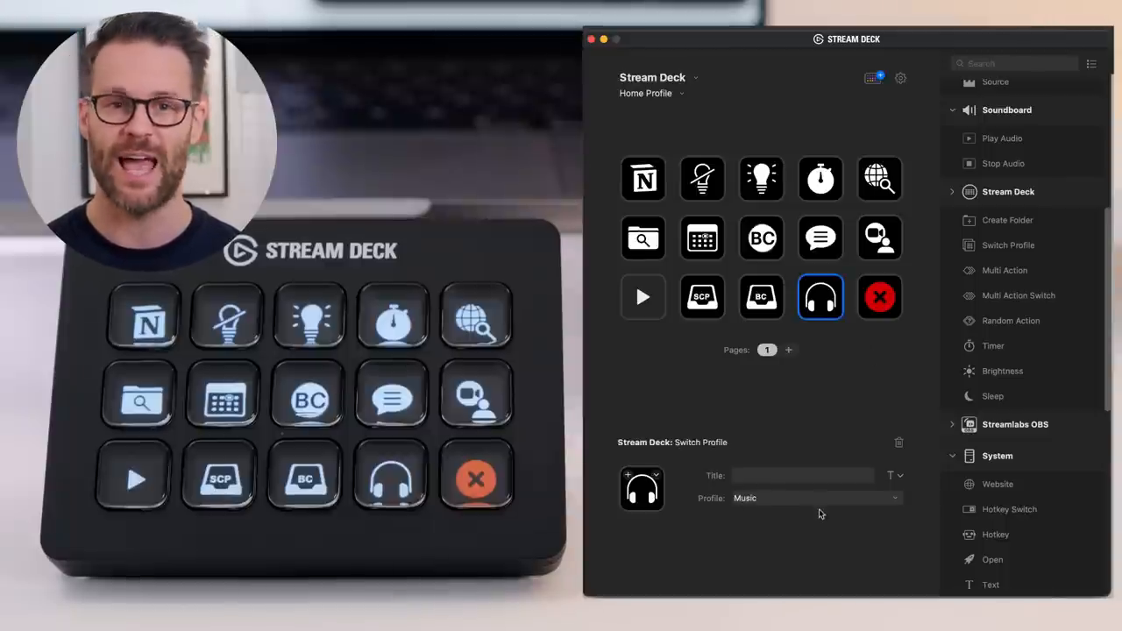
{"action": "left_click", "coordinate": [821, 296]}
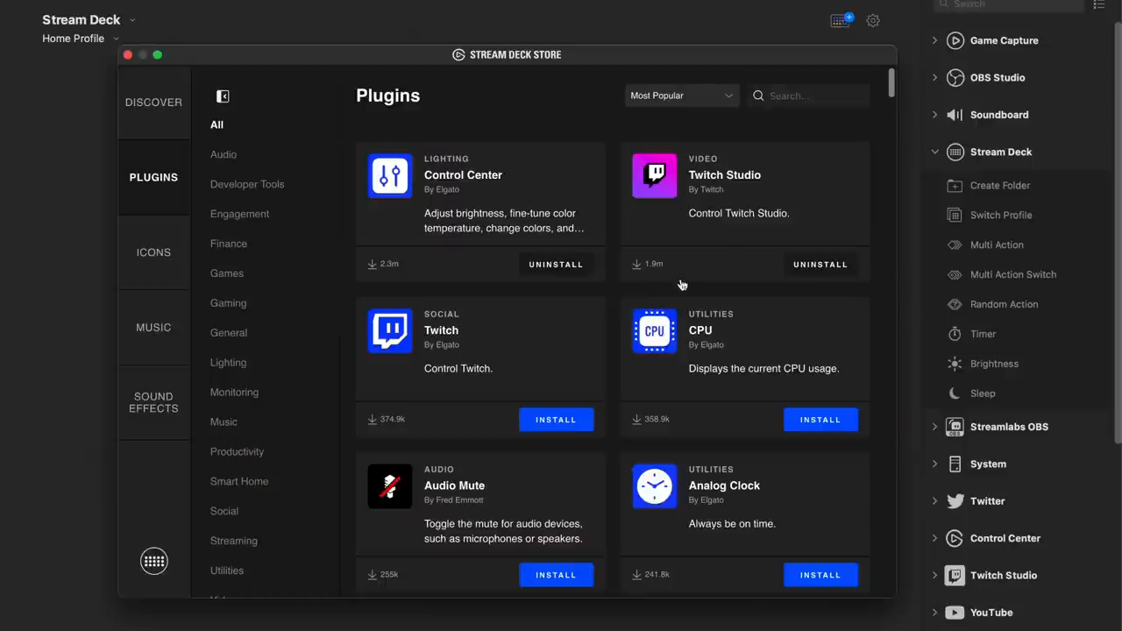
{"action": "scroll", "scroll_direction": "down", "scroll_amount": 3}
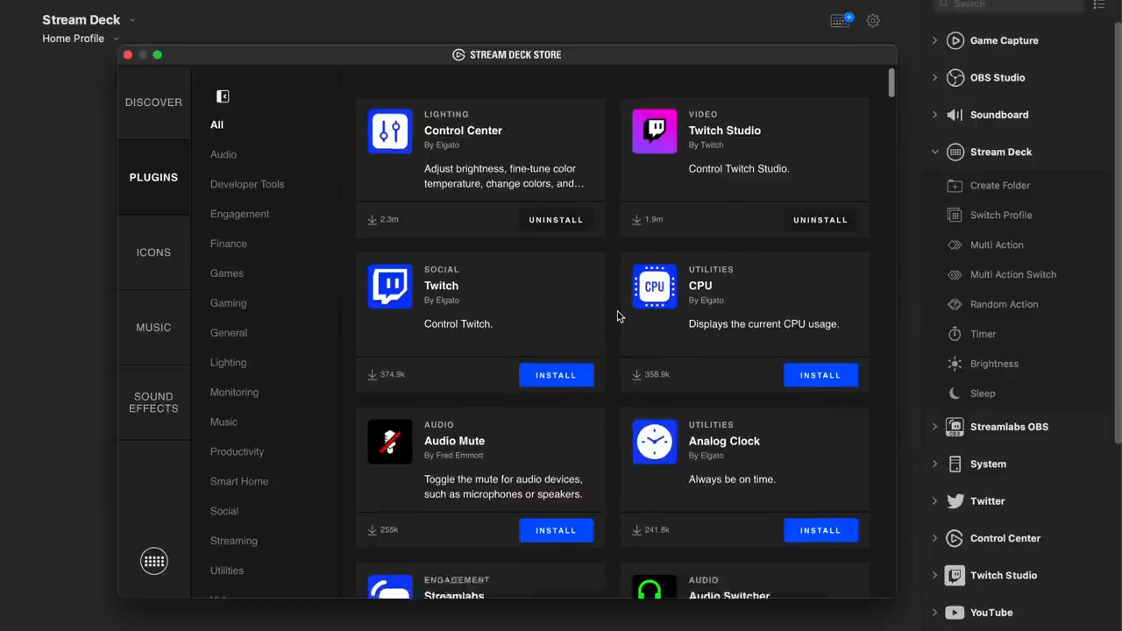
- Browse the store's icon packs and view the installed Entypo pack's details
{"action": "left_click", "coordinate": [153, 252]}
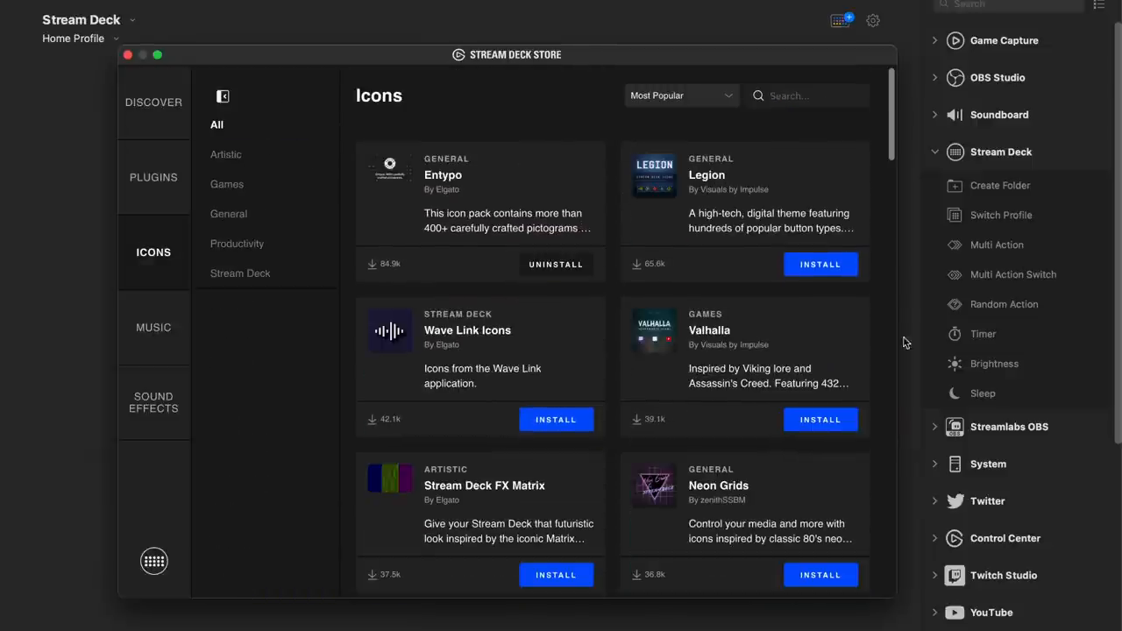
{"action": "left_click", "coordinate": [480, 192]}
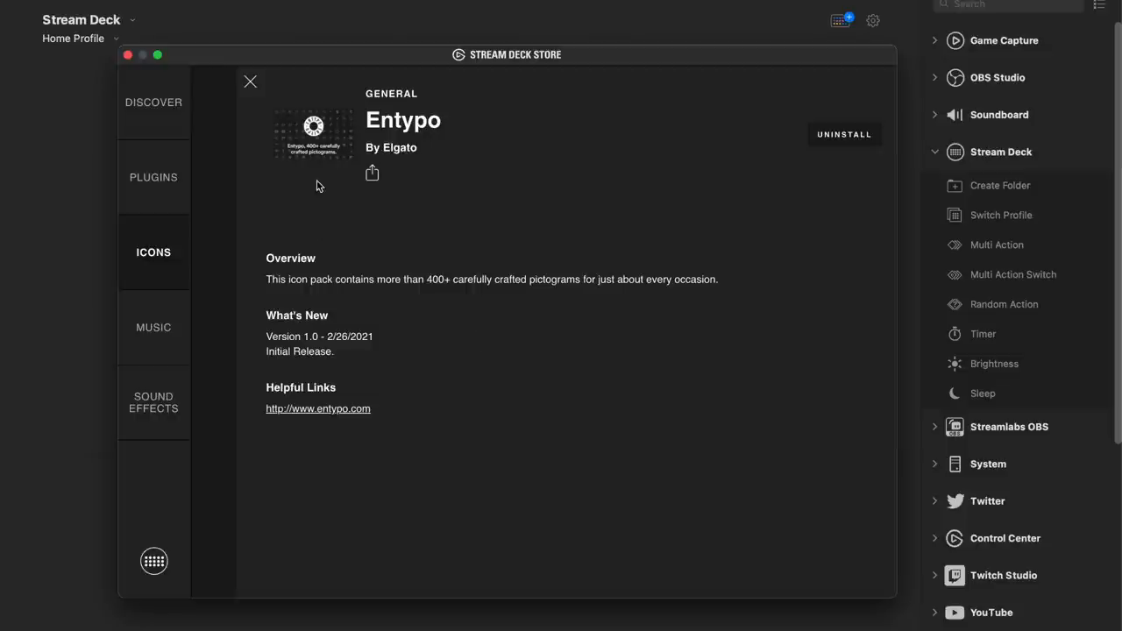
{"action": "left_click", "coordinate": [153, 176]}
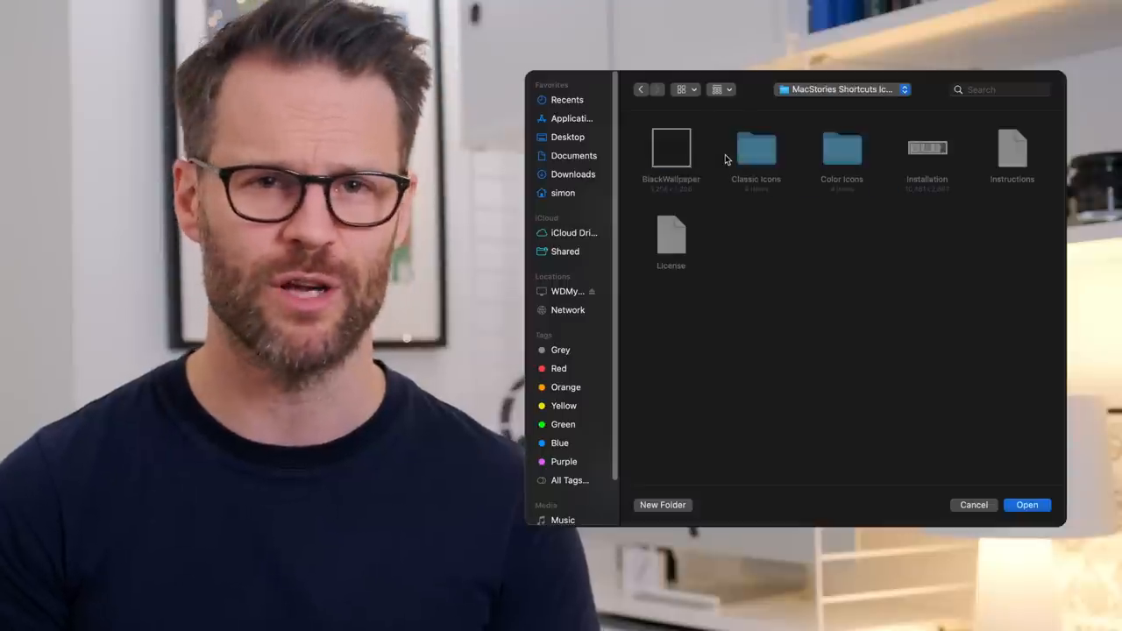
- Open the Classic Icons folder and one of its icon set folders
{"action": "double_click", "coordinate": [755, 148]}
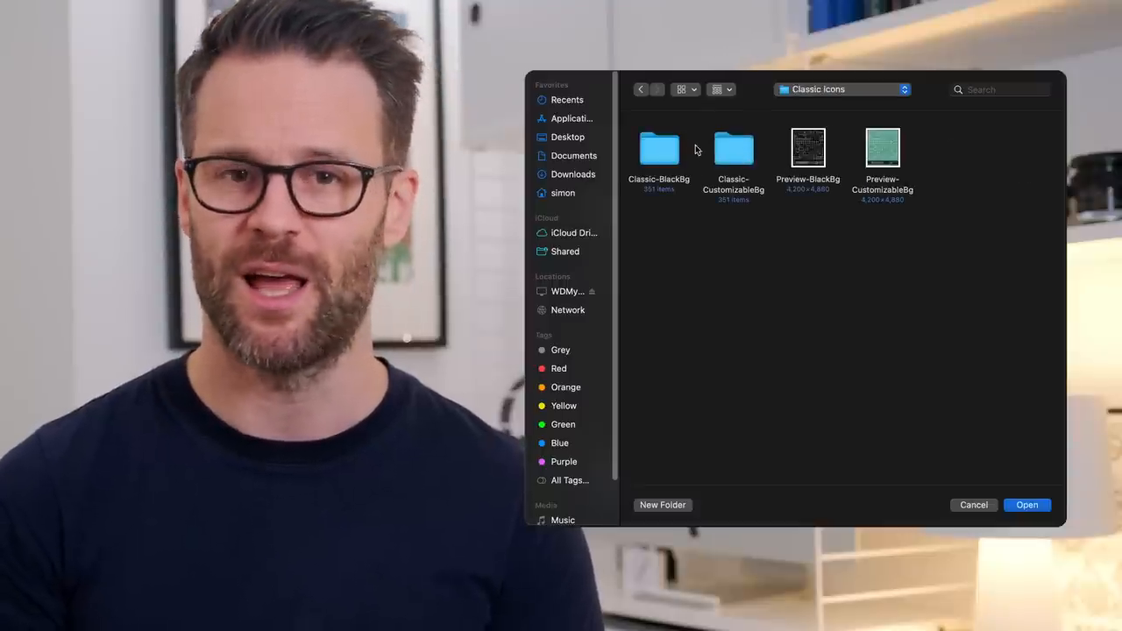
{"action": "double_click", "coordinate": [659, 149]}
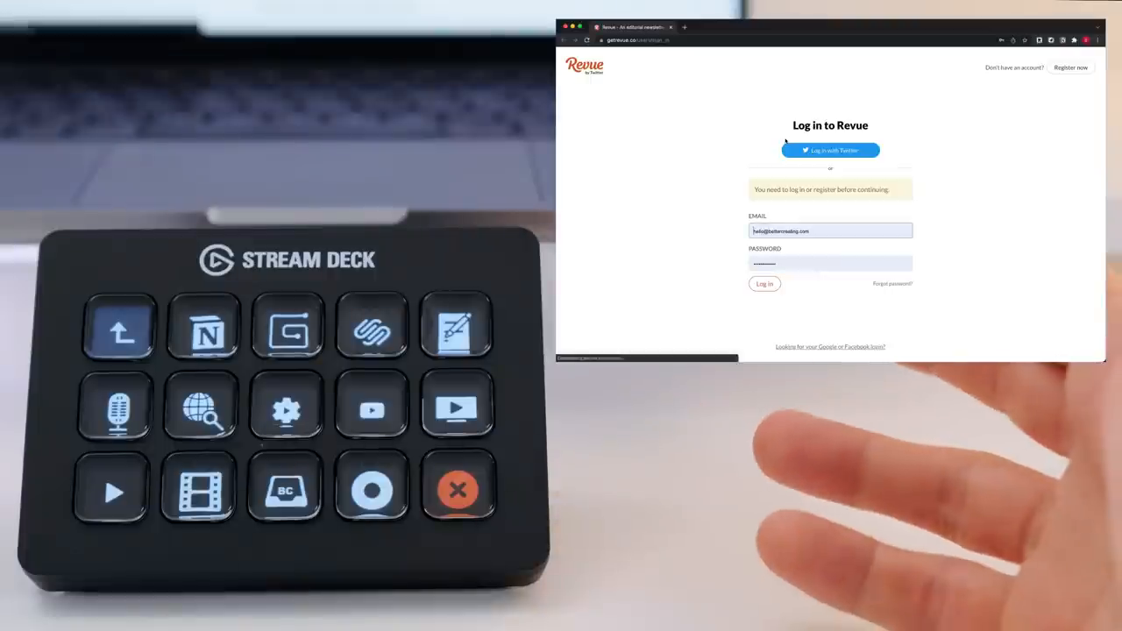
- Log in on the Revue page opened by the website key
{"action": "left_click", "coordinate": [457, 488]}
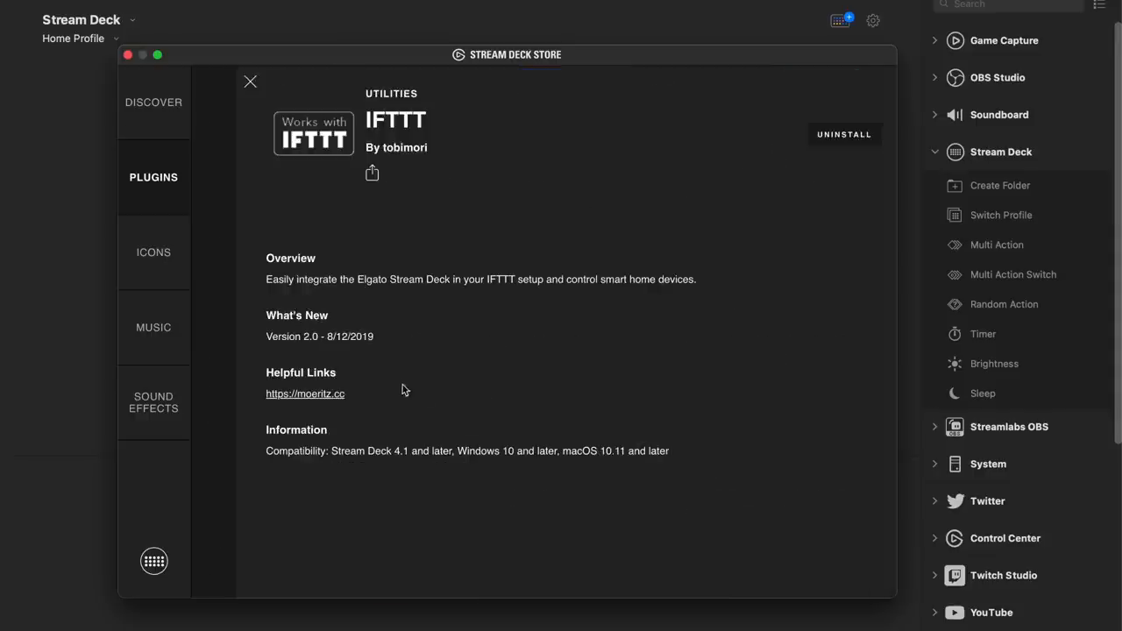
{"action": "mouse_move", "coordinate": [473, 319]}
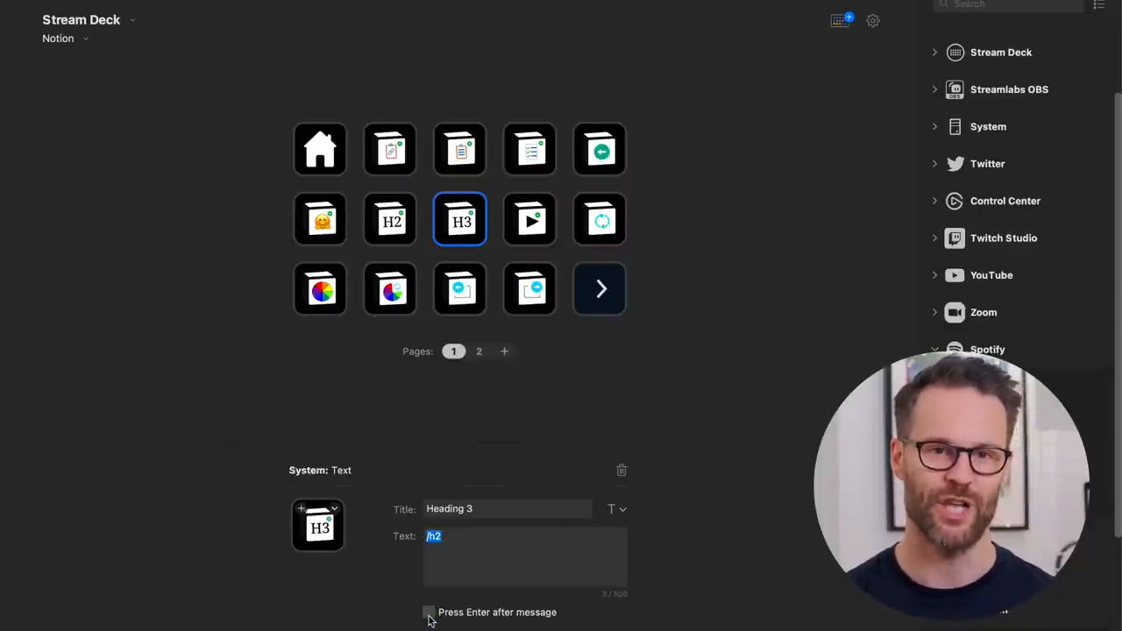
- Turn on 'Press Enter after message' for the H3 text key, then deselect it
{"action": "left_click", "coordinate": [320, 219]}
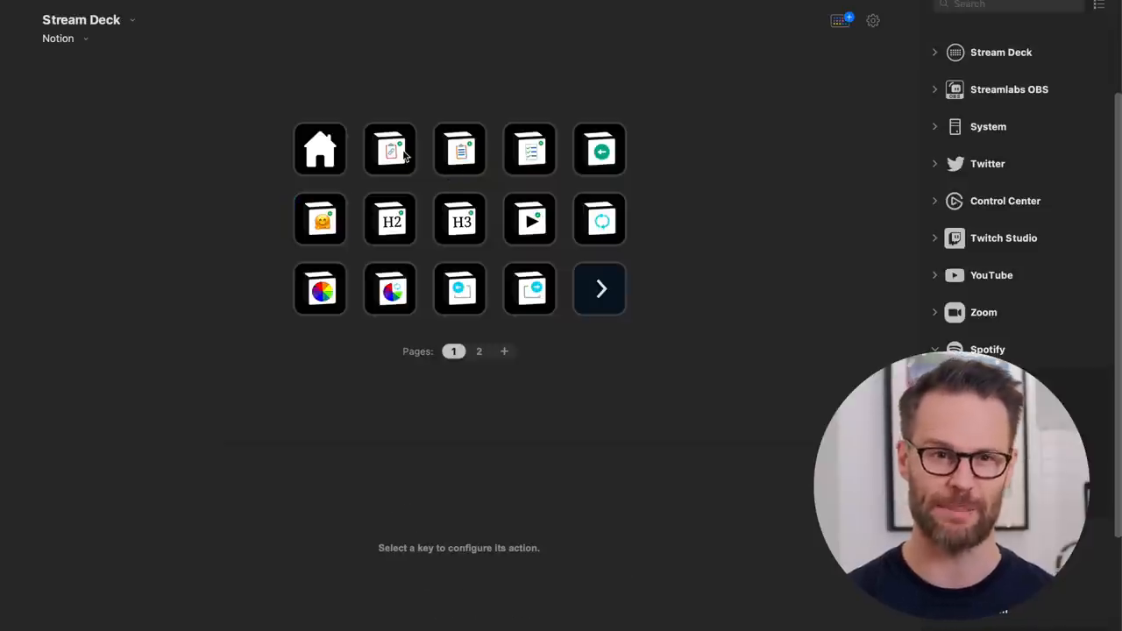
{"action": "left_click", "coordinate": [459, 149]}
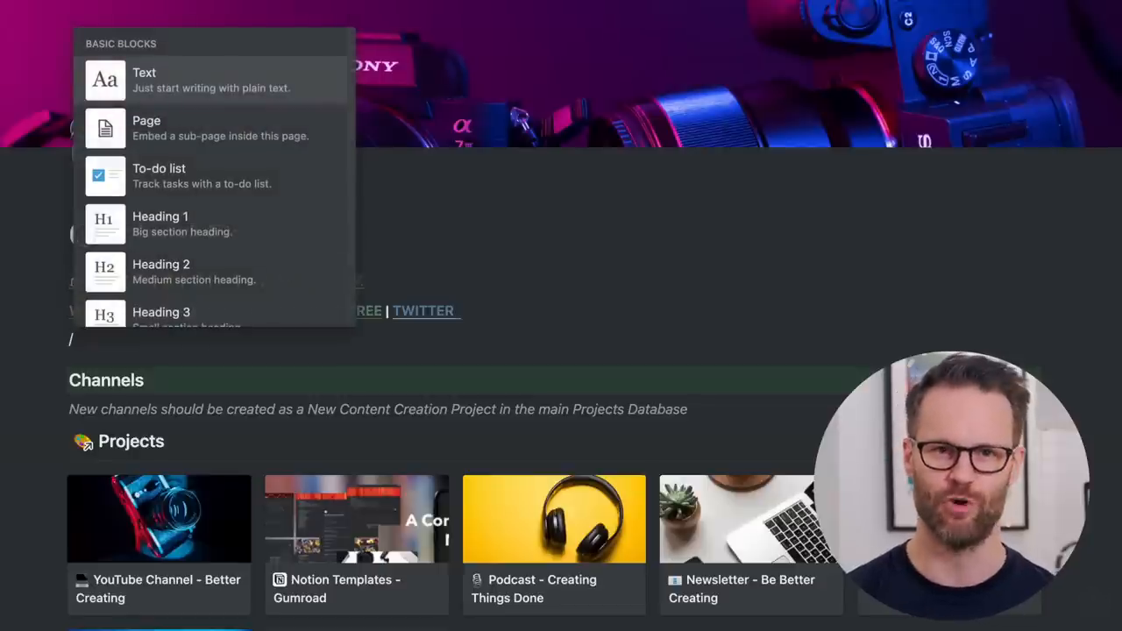
- Type 'emo' to filter Notion's slash-command block menu
{"action": "type", "text": "emo"}
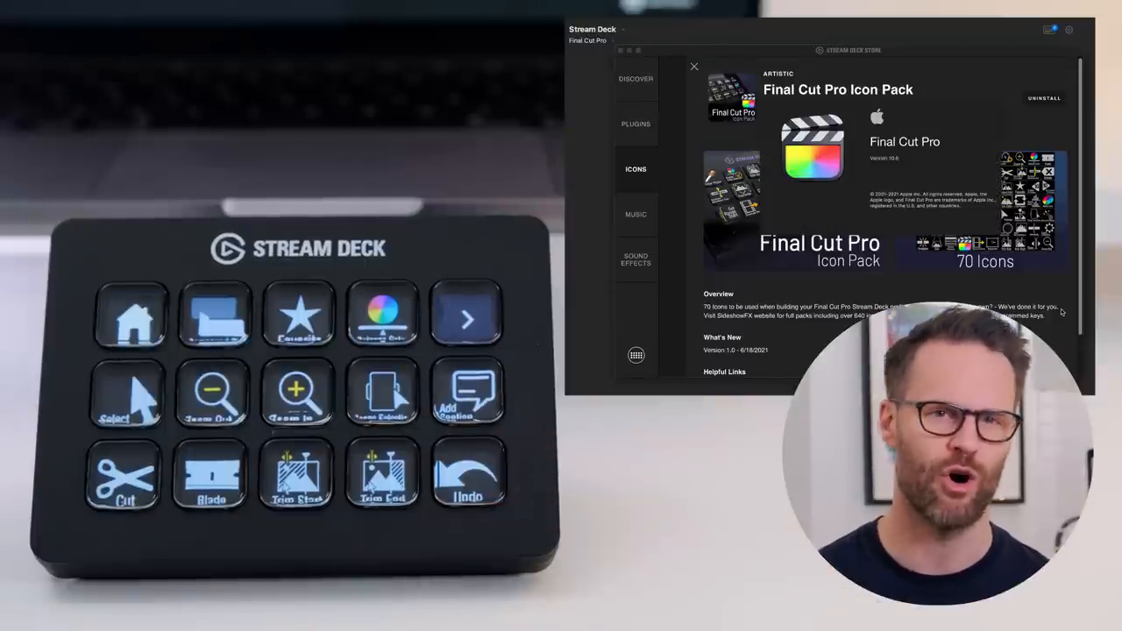
- Install the Final Cut Pro Icon Pack from the store's Icons tab
{"action": "left_click", "coordinate": [694, 66]}
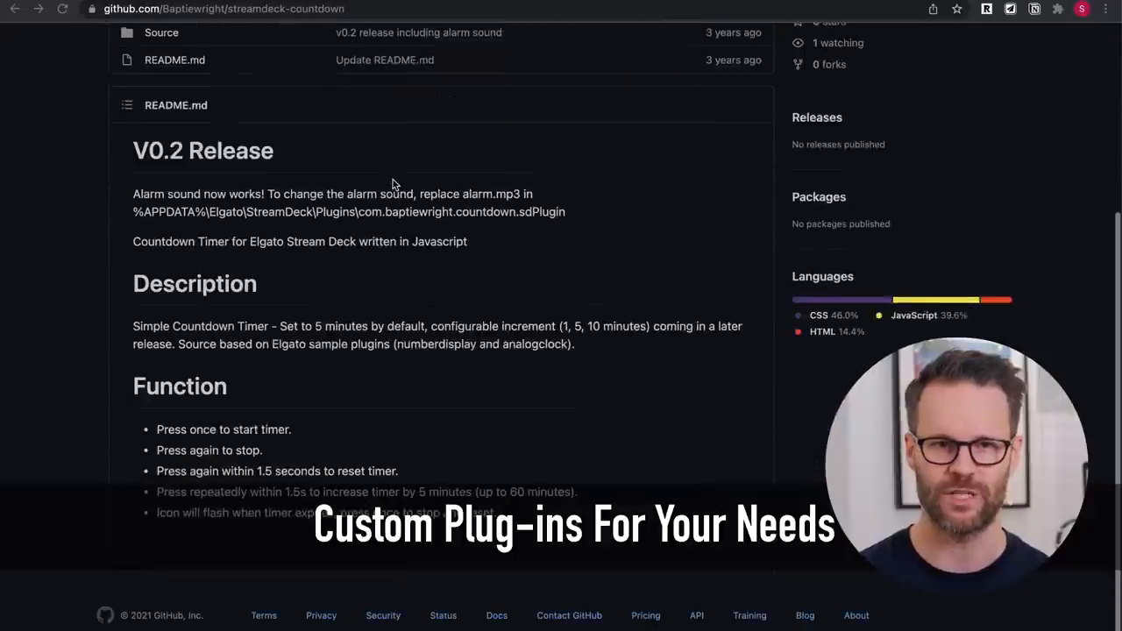
- Open the com.baptiewright.countdown.streamDeckPlugin file page in the repo's Release folder
{"action": "scroll", "scroll_direction": "up", "scroll_amount": 3}
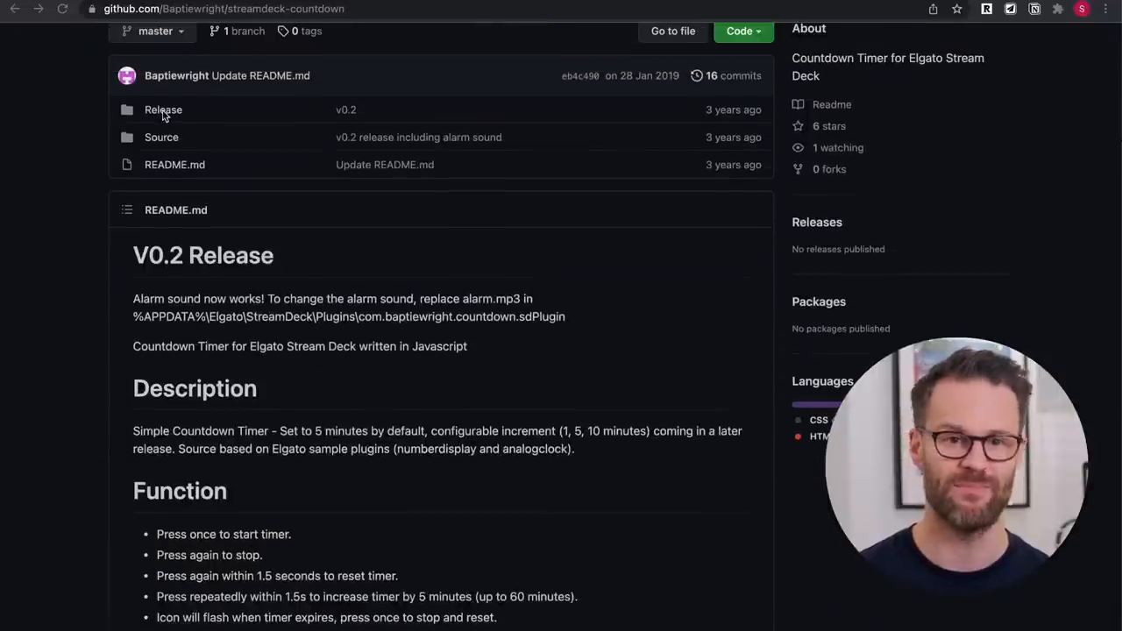
{"action": "left_click", "coordinate": [163, 110]}
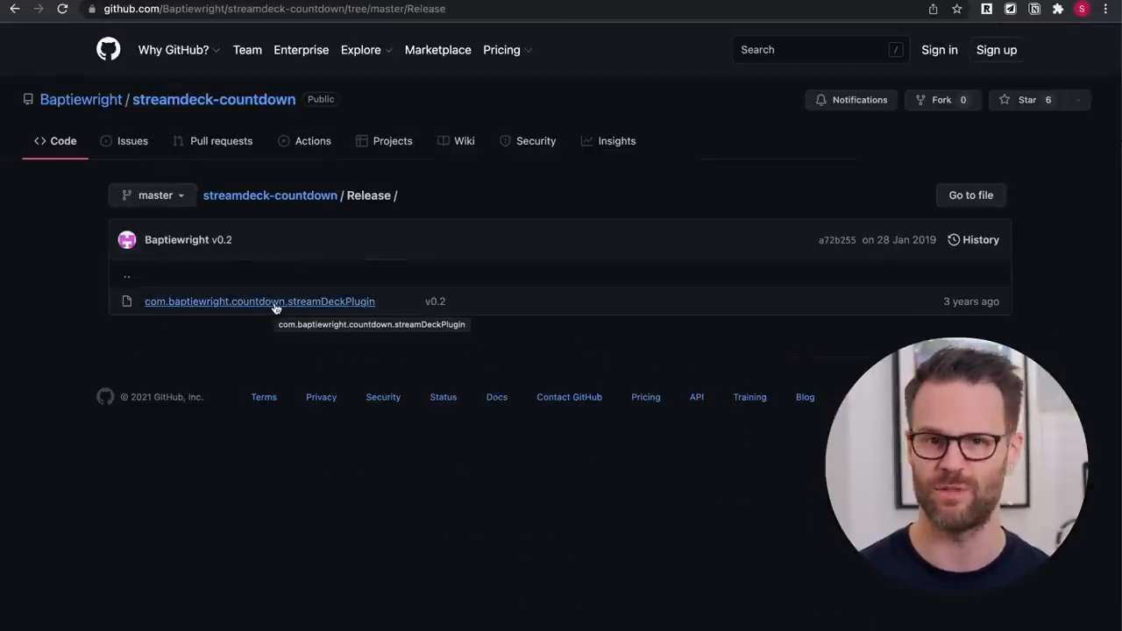
{"action": "left_click", "coordinate": [259, 301]}
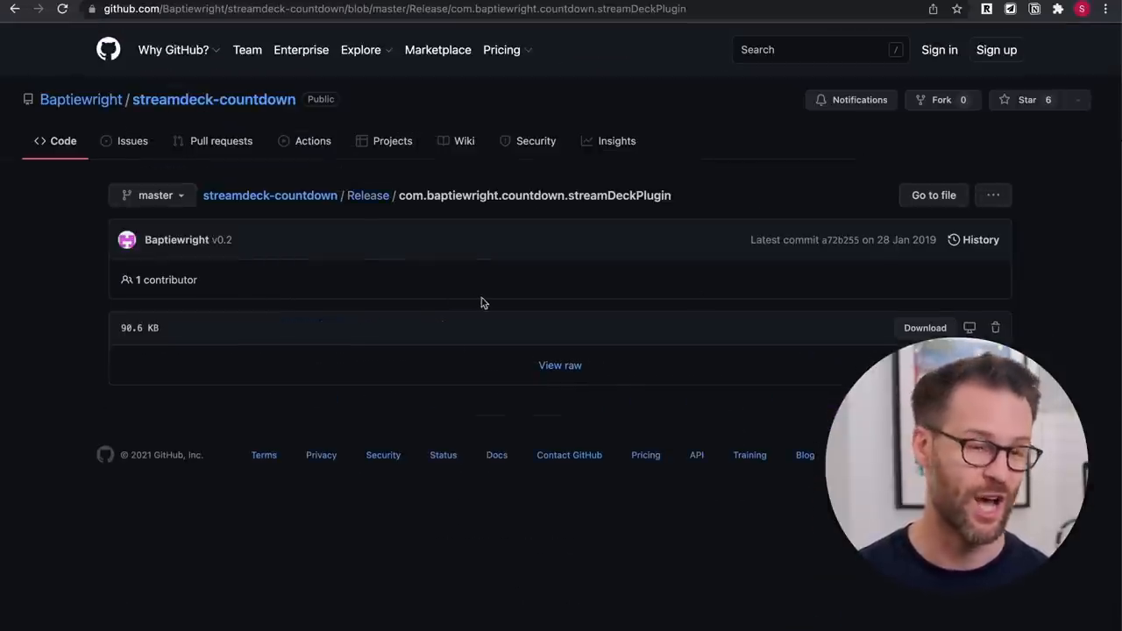